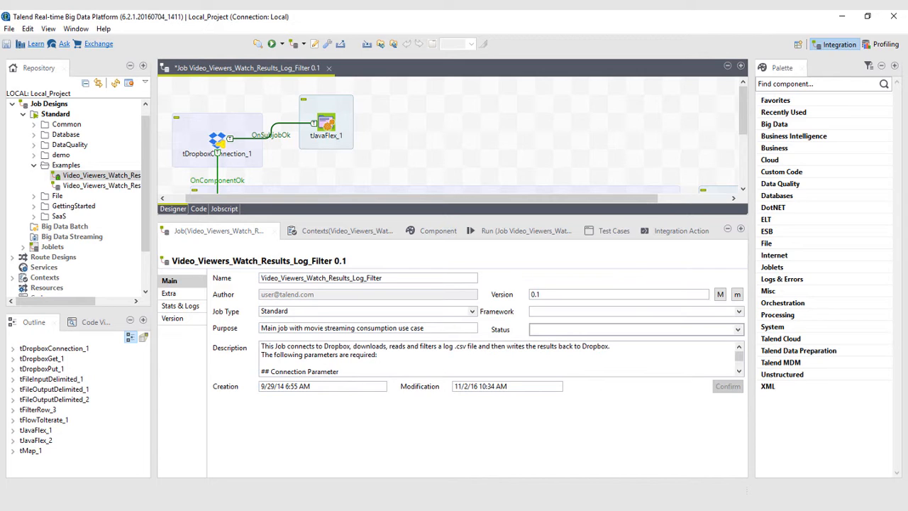
mouse_move(523, 394)
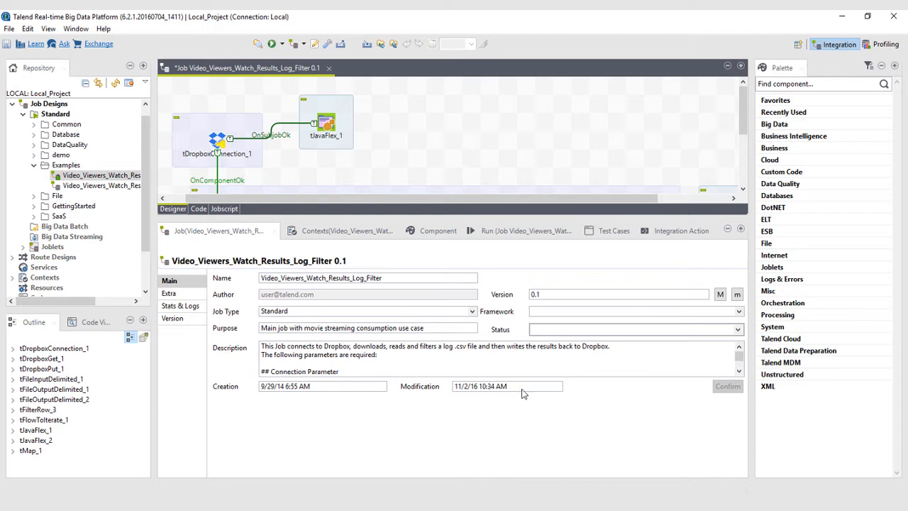
Add a parameter_upload_path context parameter to the job's Contexts.
click(347, 231)
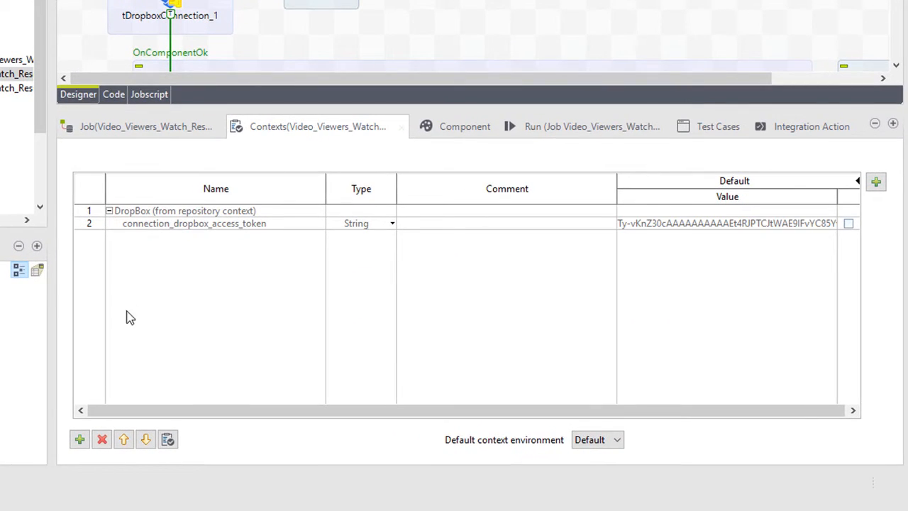
click(80, 438)
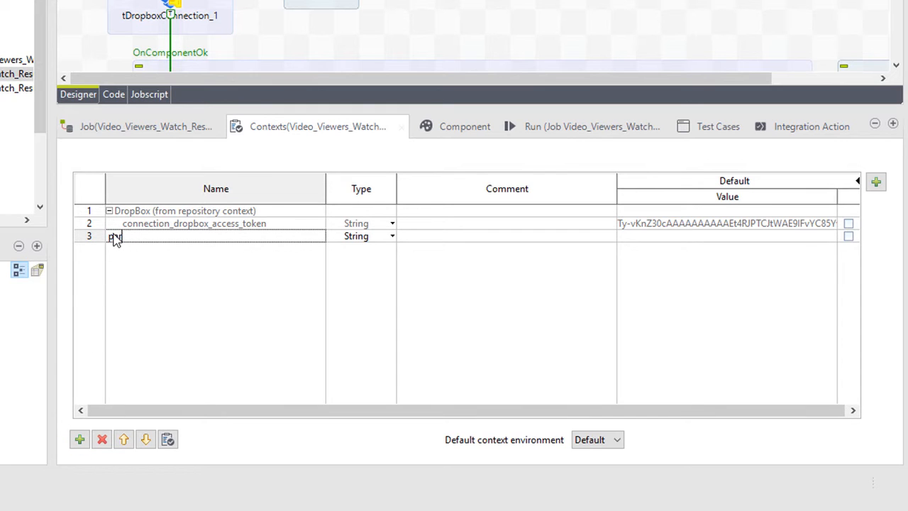
text(parameter_upload_path)
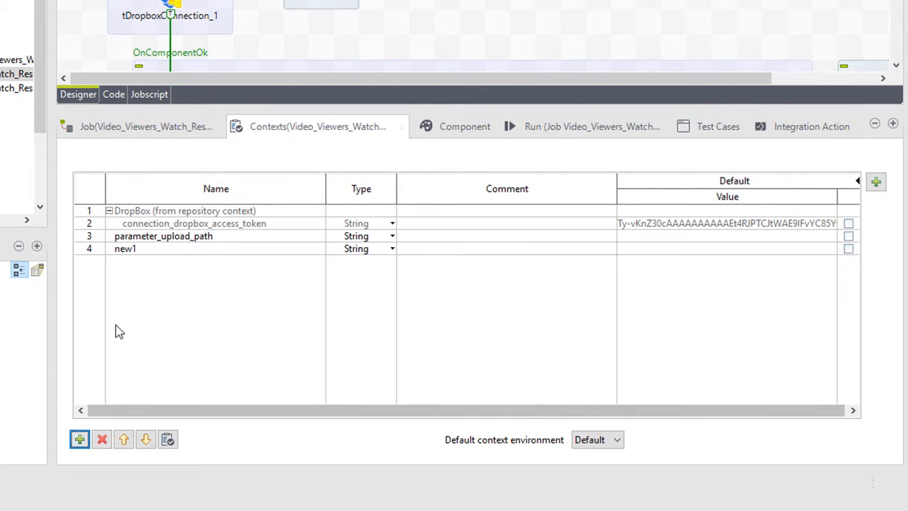
Add parameter_percent_to_pay_views as a Float with a threshold comment.
text(parameter_percent_to_pay_views)
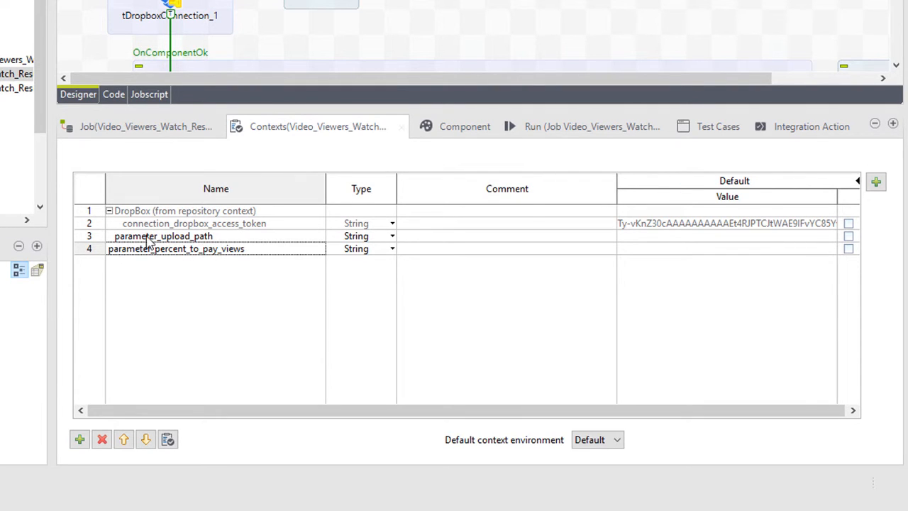
click(392, 248)
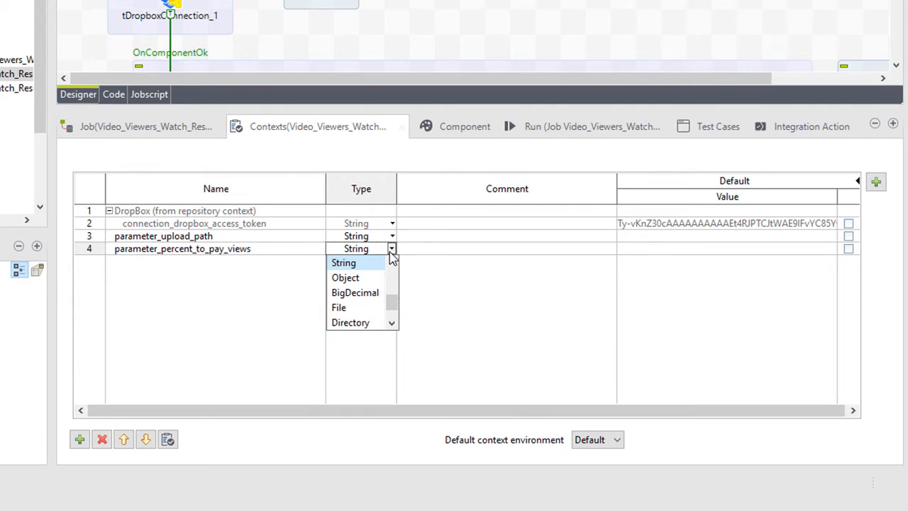
scroll(down, 3)
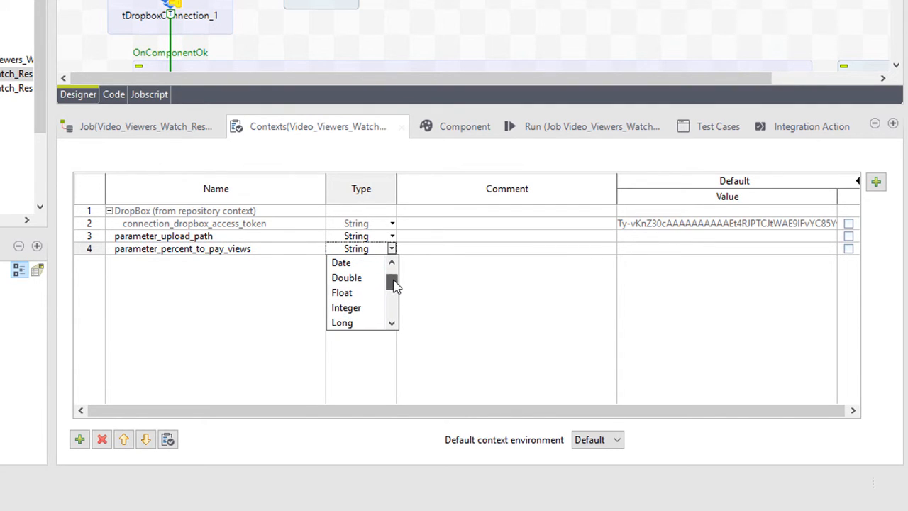
click(341, 291)
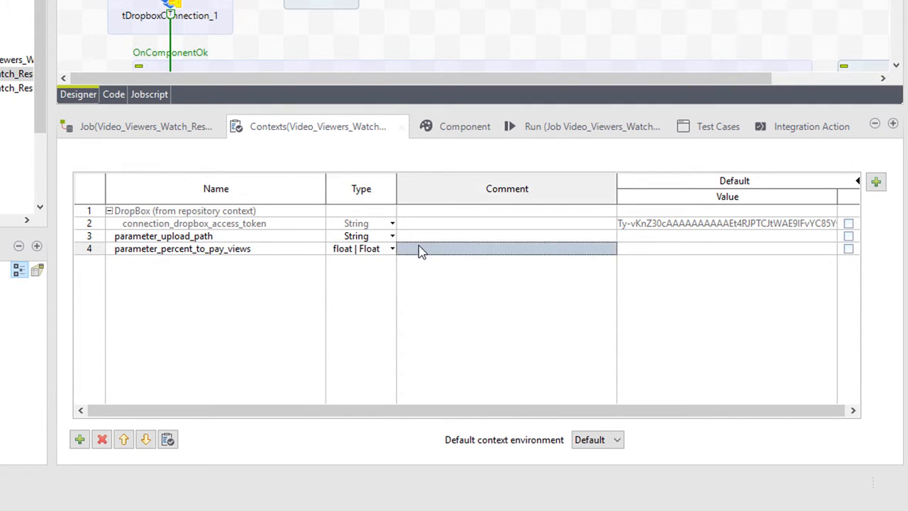
click(507, 249)
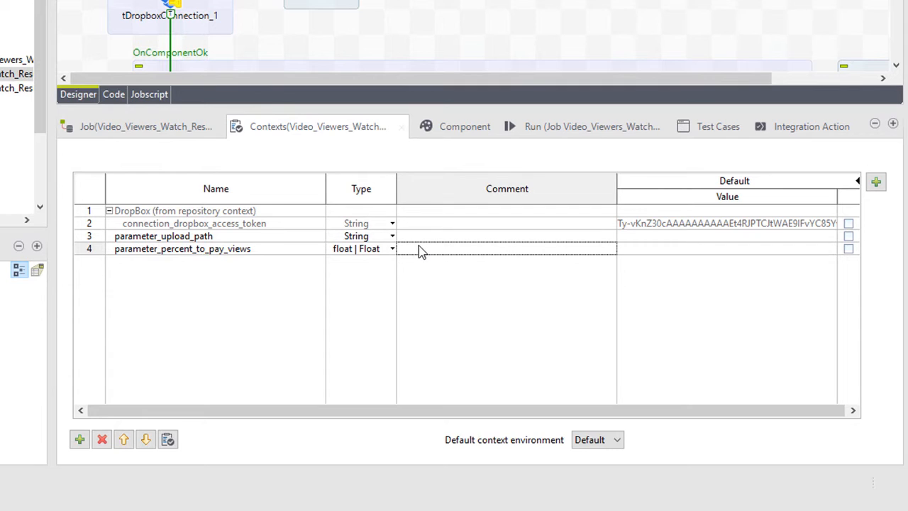
text(This is the threshold to pay out.)
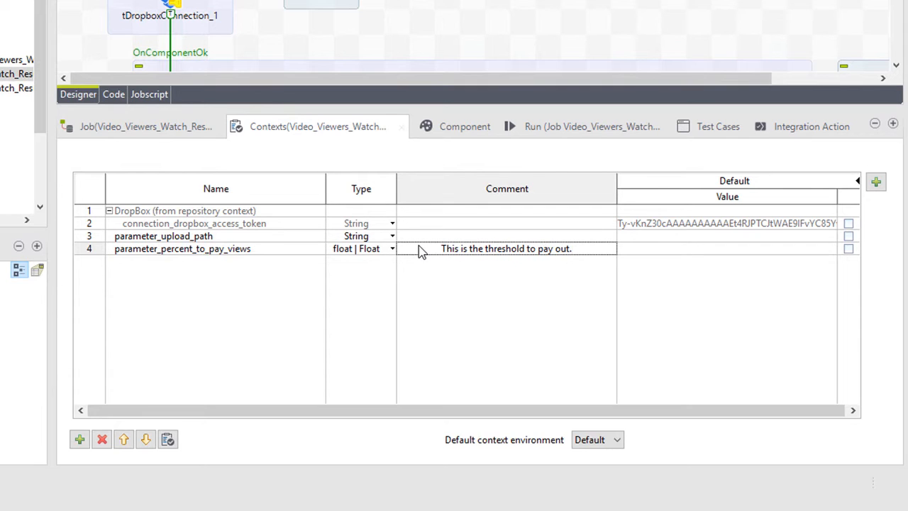
Add a parameter_download_path context parameter.
click(80, 439)
text(paramet)
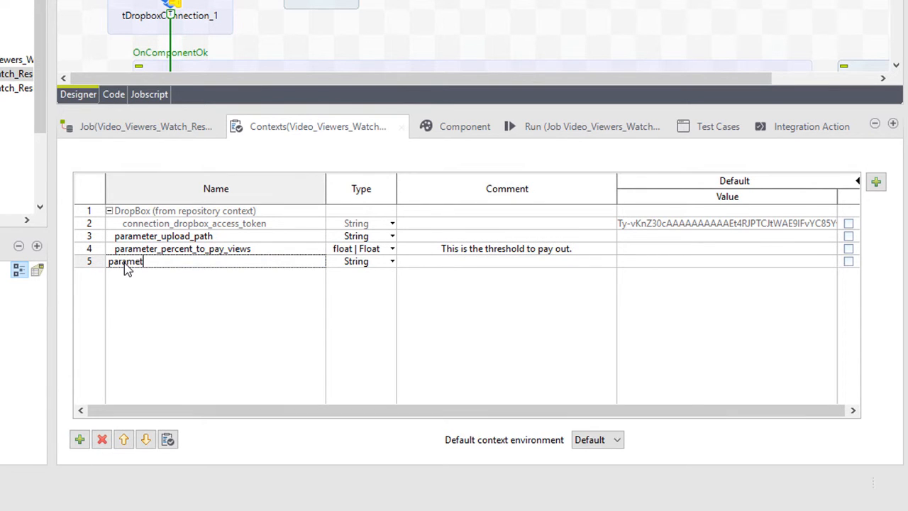
text(er_download_pat)
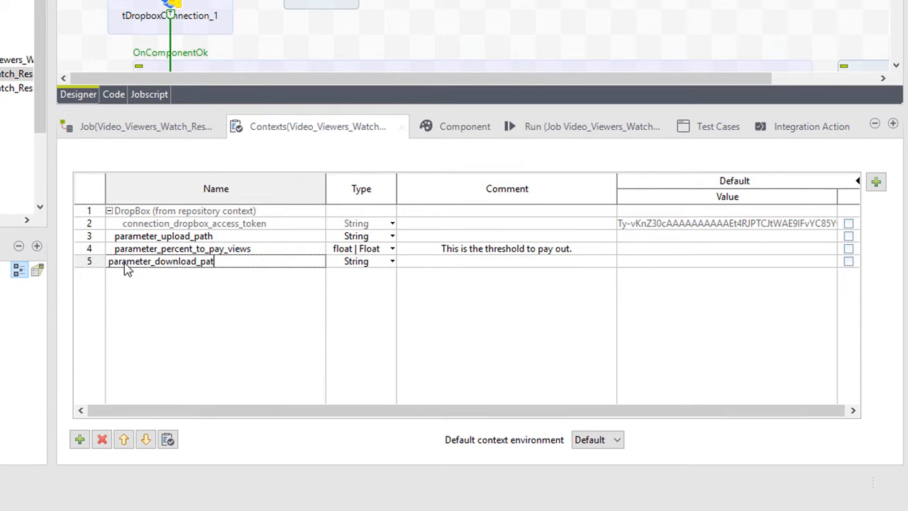
text(h)
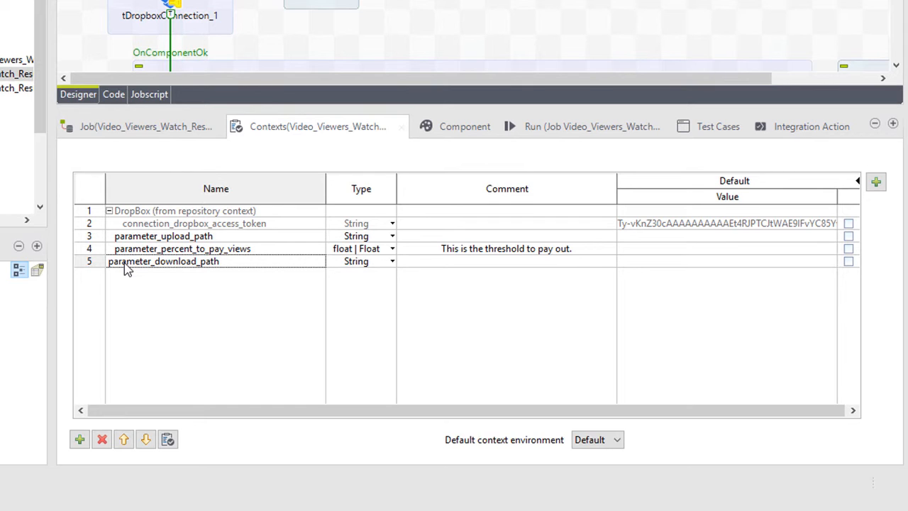
click(163, 261)
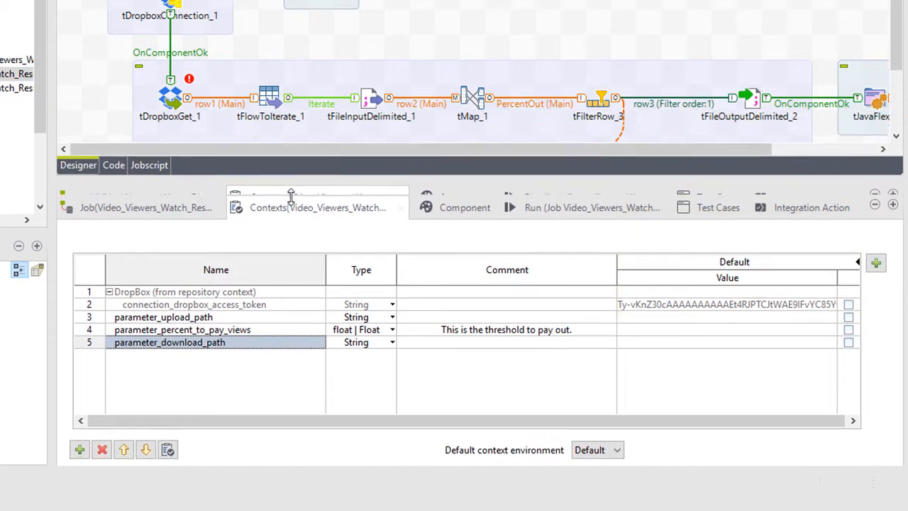
Point tDropboxGet_1 and tFilterRow_3 at the context parameters, including context.parameter_download_path.
click(170, 99)
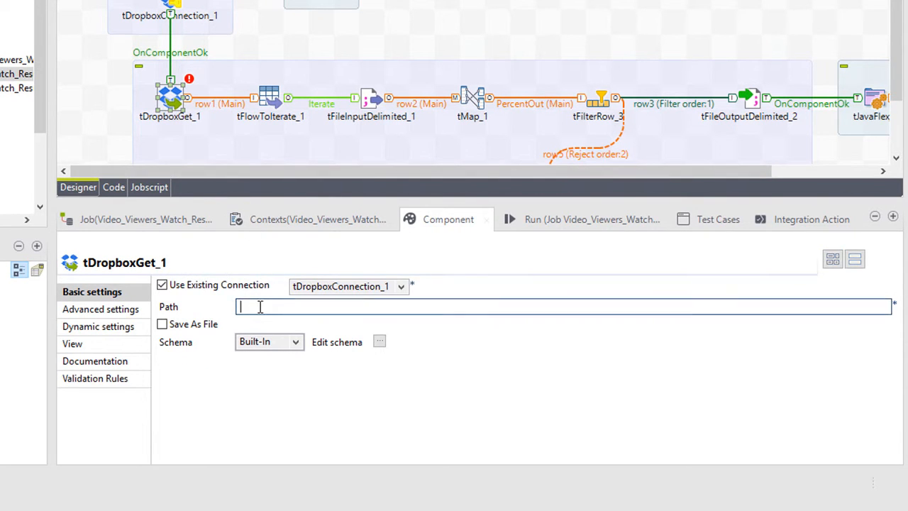
text(context.parameter_upload_path)
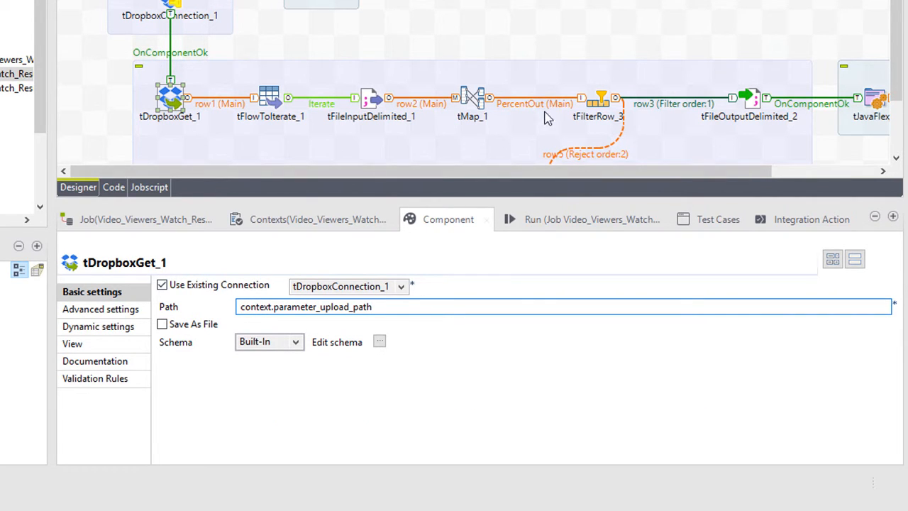
click(598, 99)
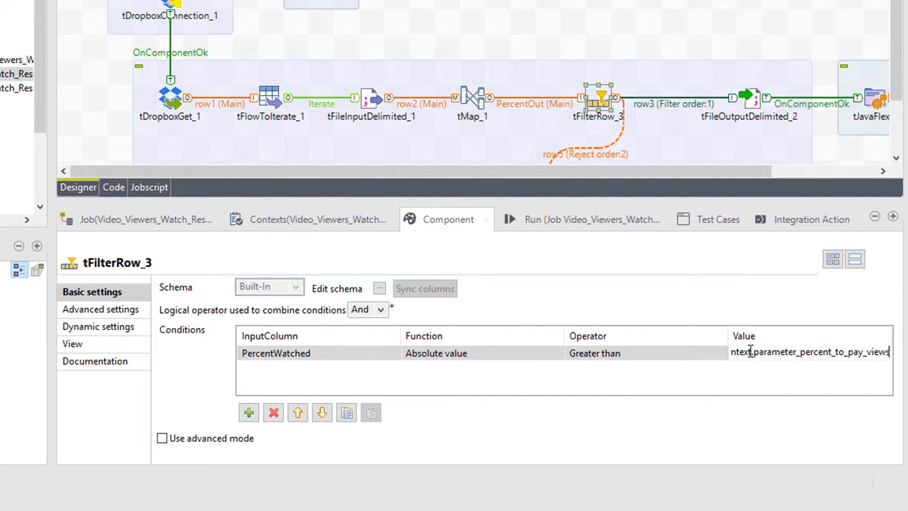
scroll(right, 3)
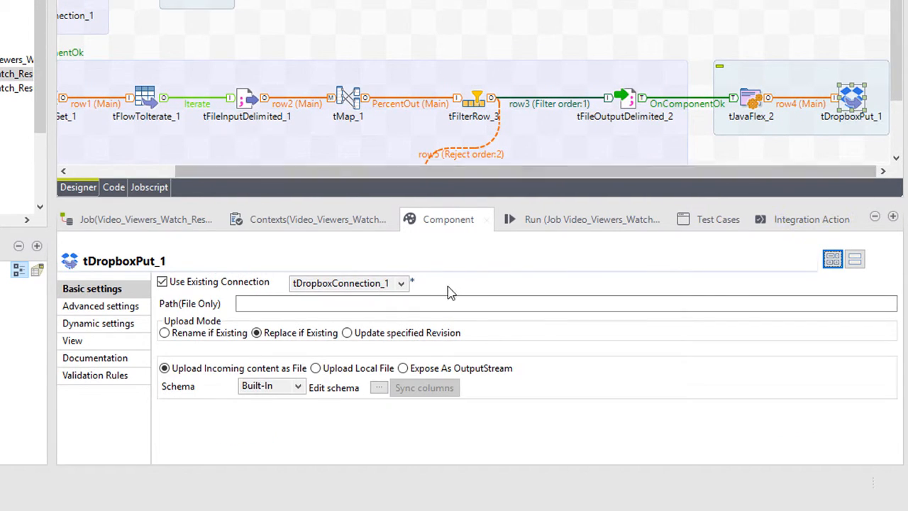
text(context.parameter_download_path)
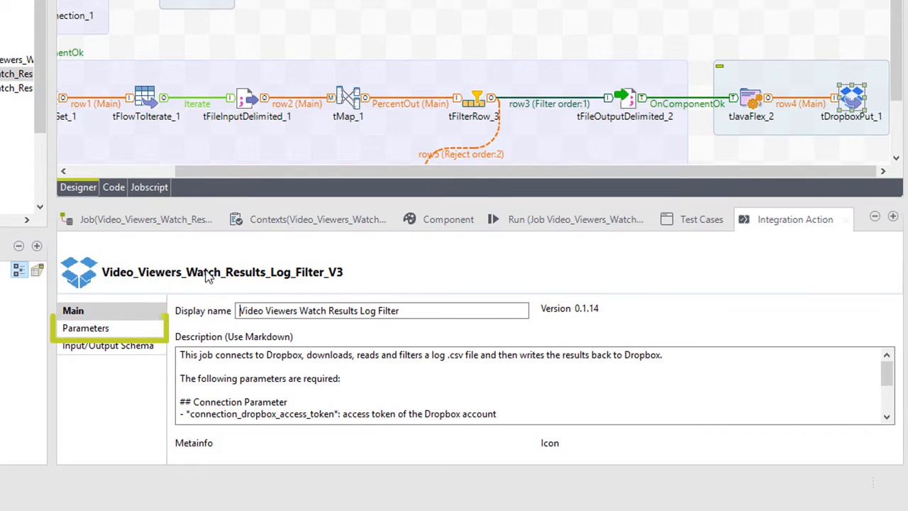
Mark upload path, percent to pay views and download path as required parameters.
click(85, 328)
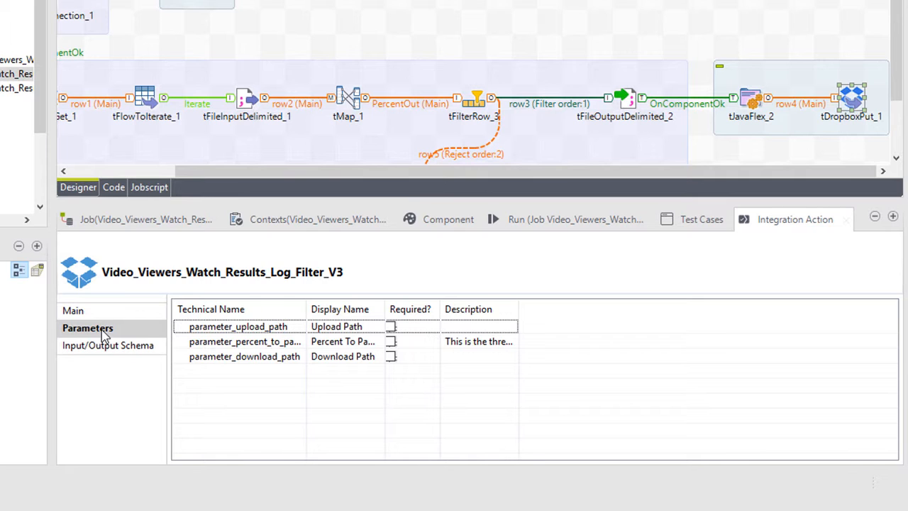
mouse_move(162, 354)
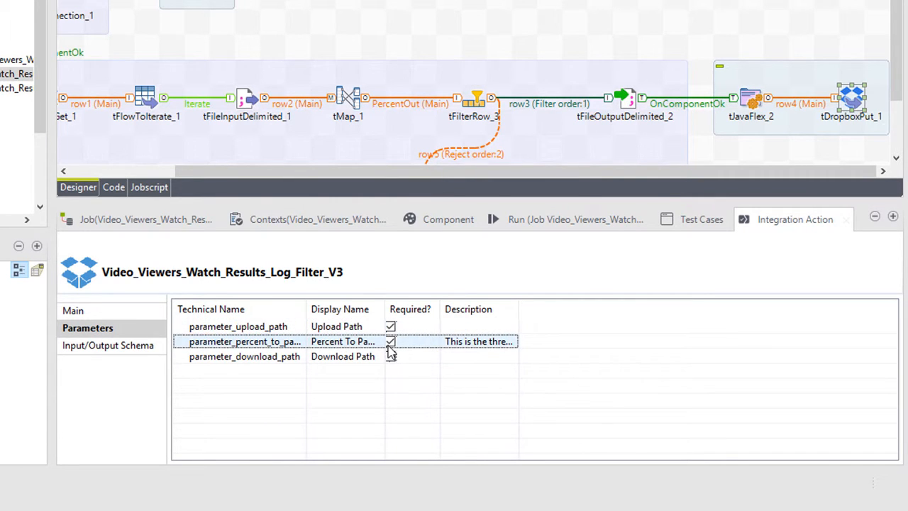
right_click(39, 125)
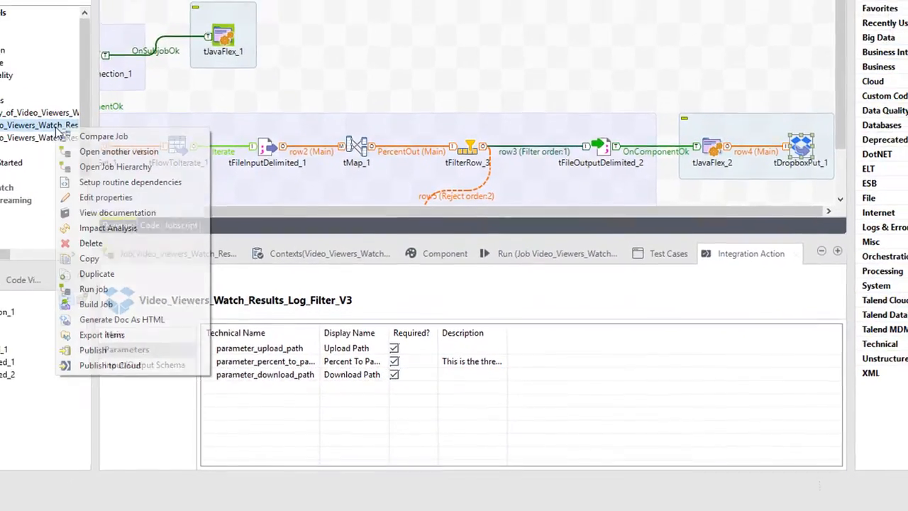
Save and publish the job to Talend Integration Cloud as version 0.1.16.
click(93, 288)
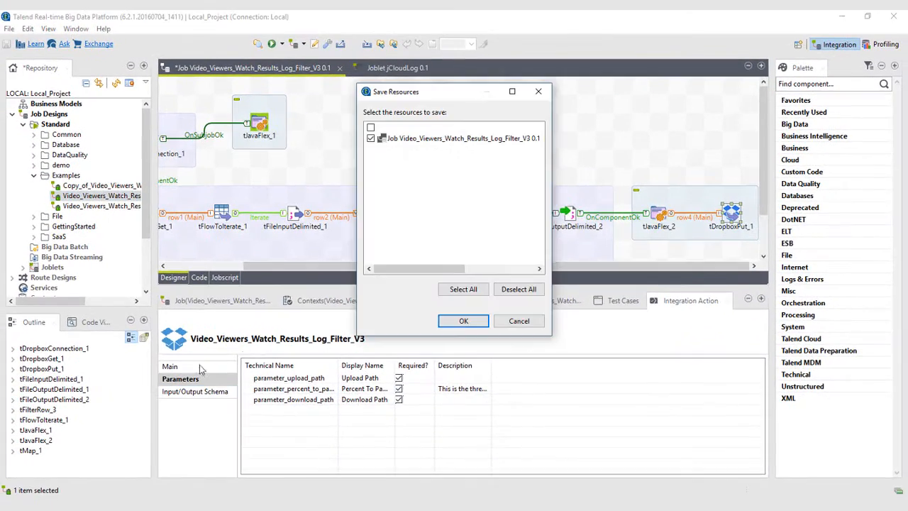
click(463, 321)
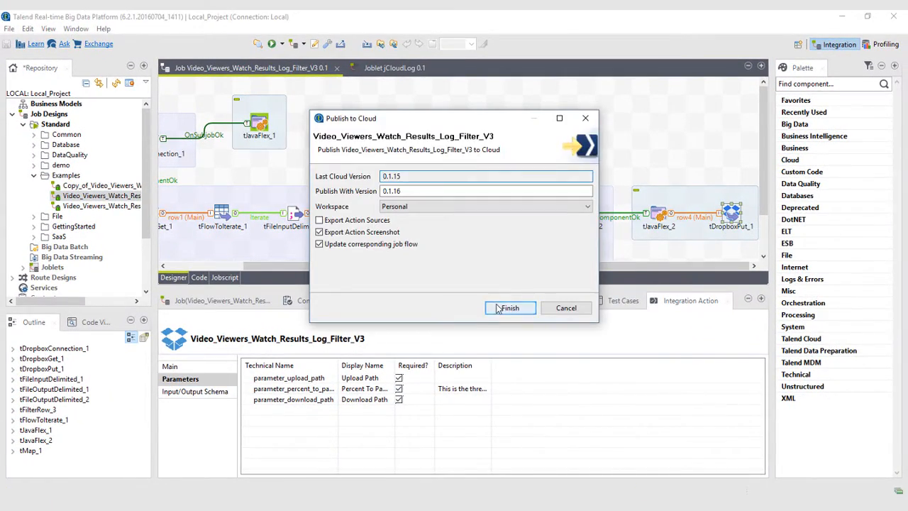
click(509, 307)
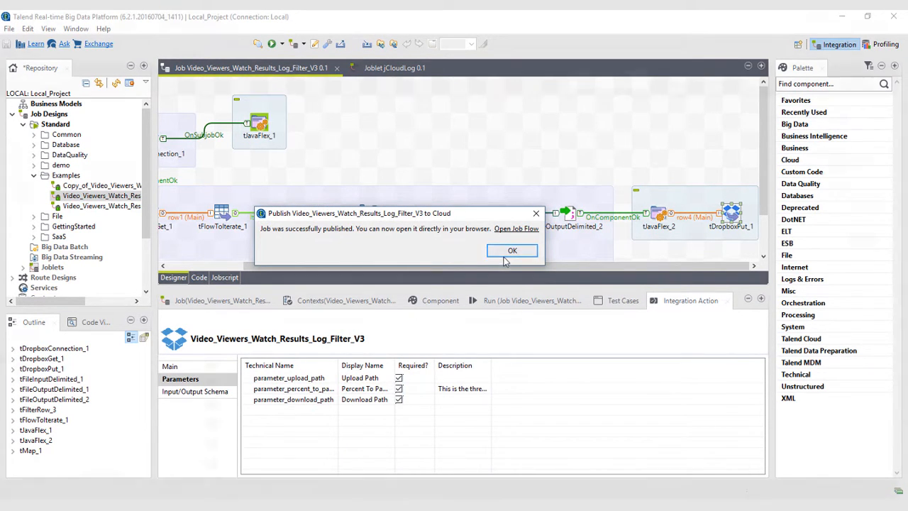
click(516, 228)
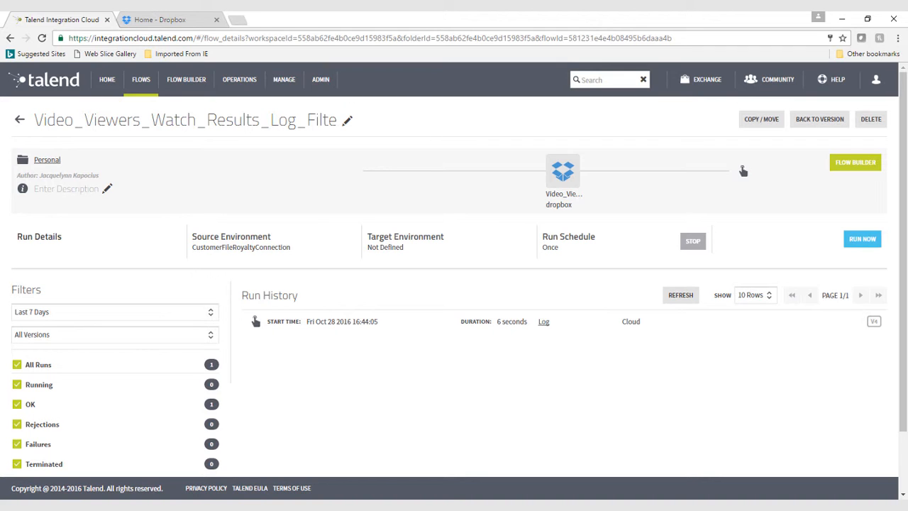
mouse_move(748, 406)
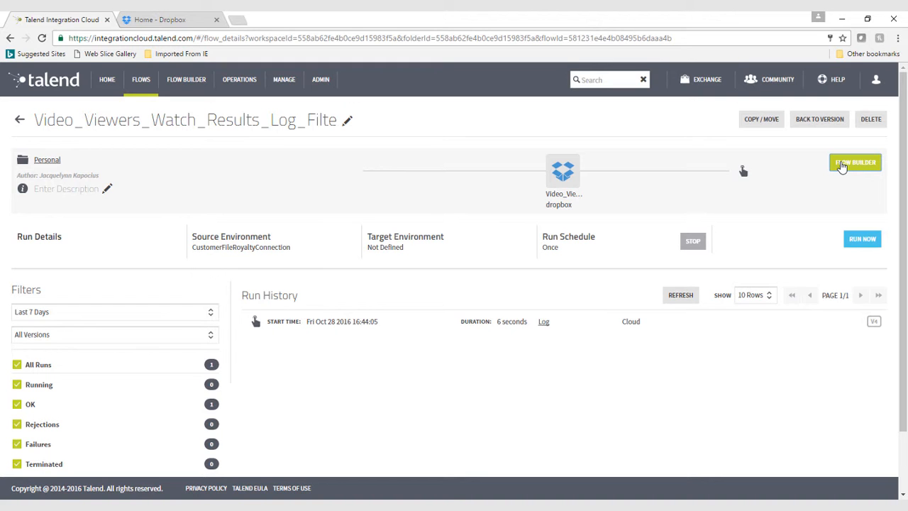
Set Percent To Pay Views to 0.25 and Download Path to /StreamingTest.csv in the flow.
click(855, 162)
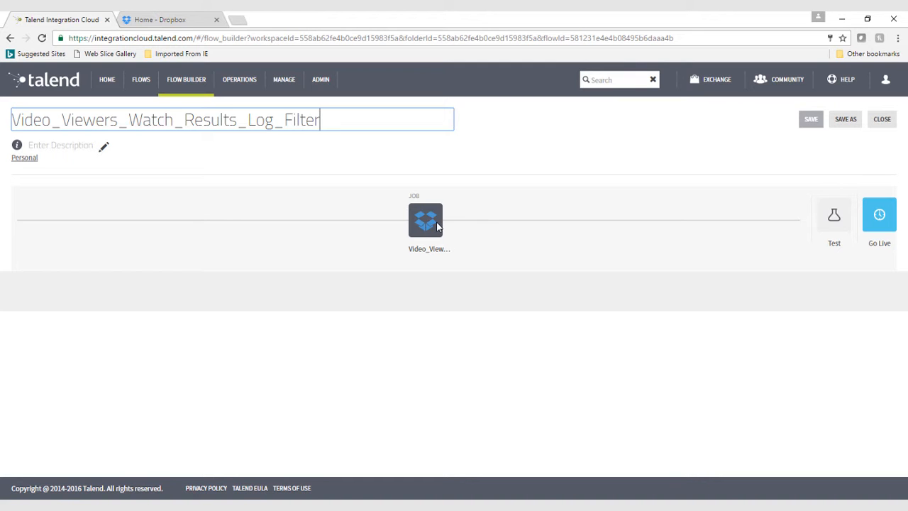
click(425, 219)
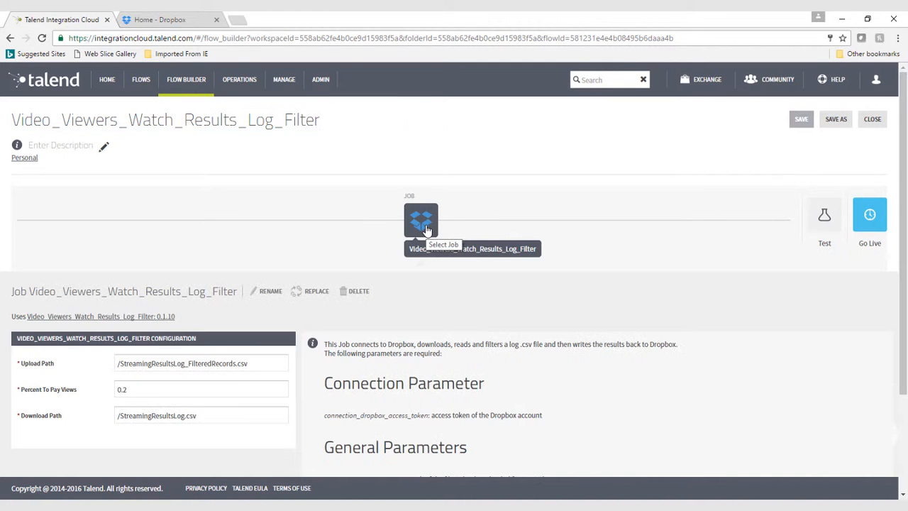
scroll(down, 3)
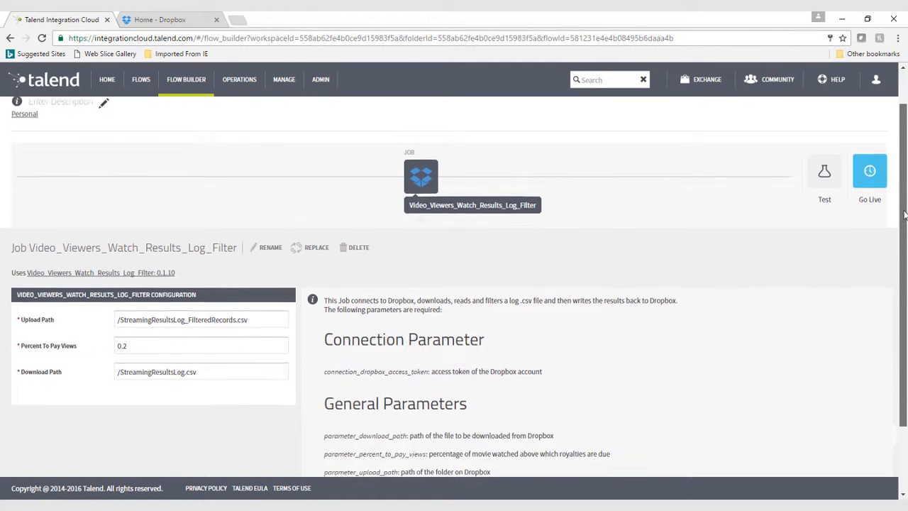
scroll(down, 3)
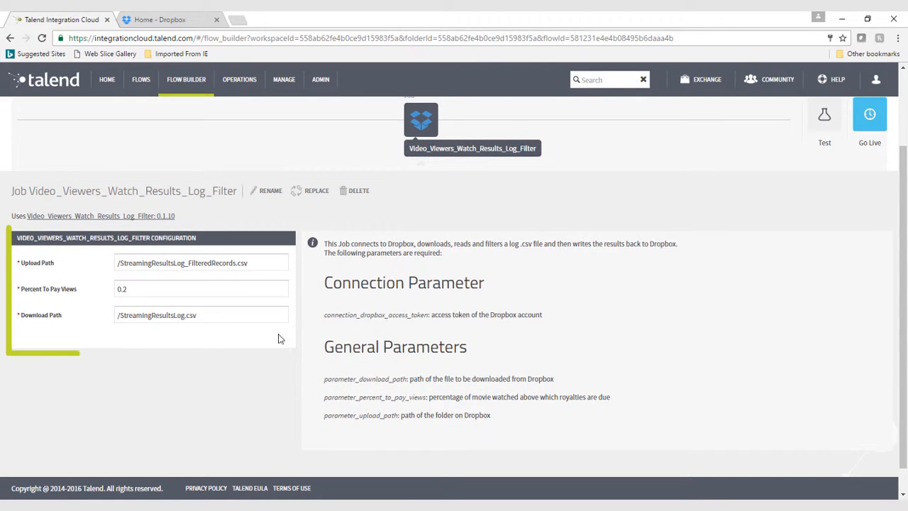
double_click(152, 315)
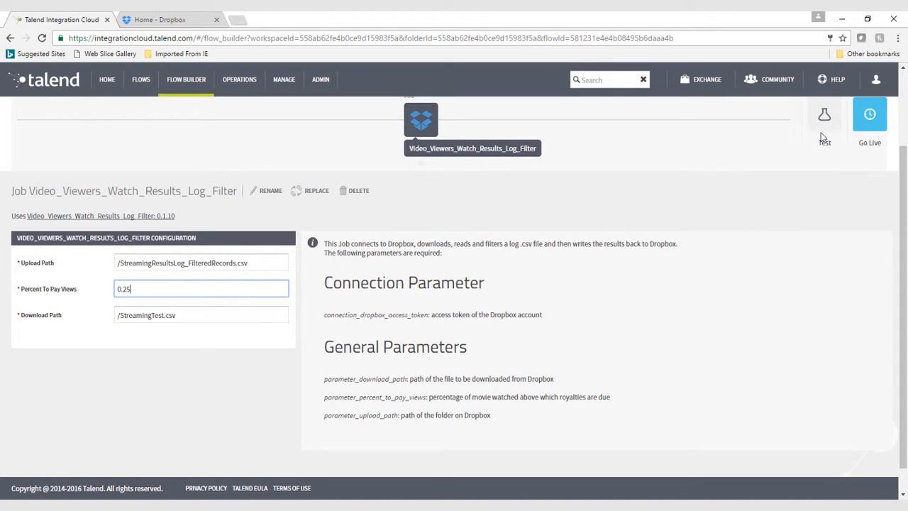
Launch the flow as a live run and view the Dropbox file list.
click(824, 121)
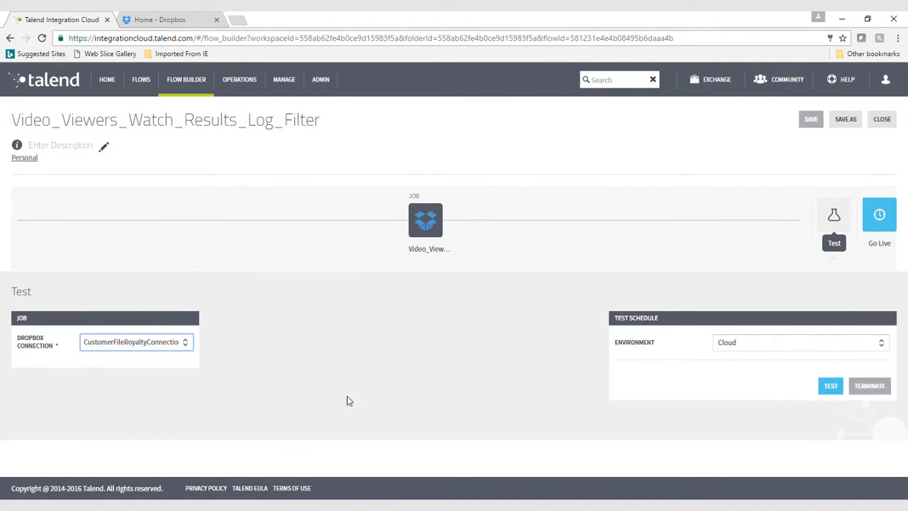
click(879, 220)
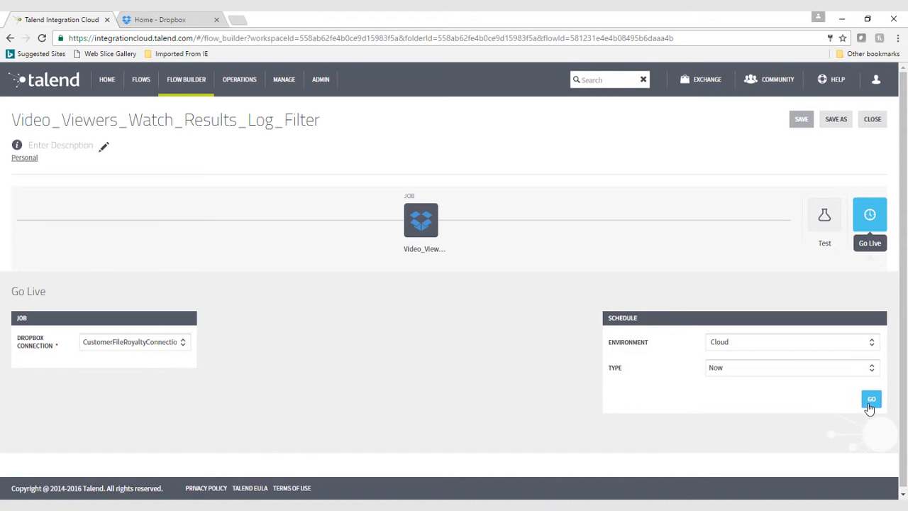
click(871, 399)
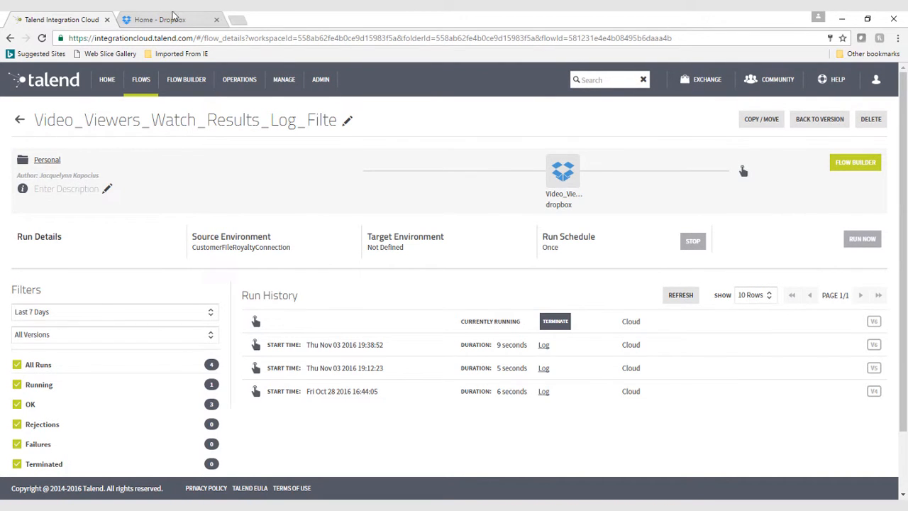
click(158, 19)
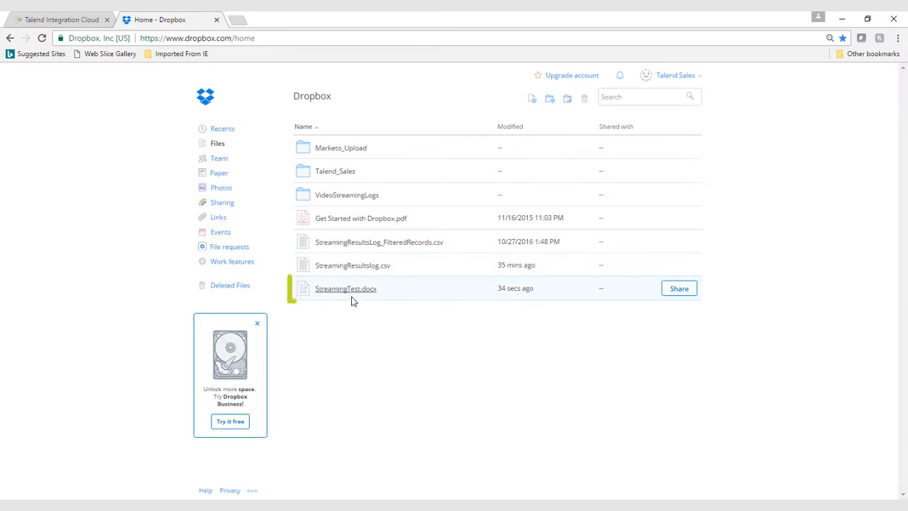